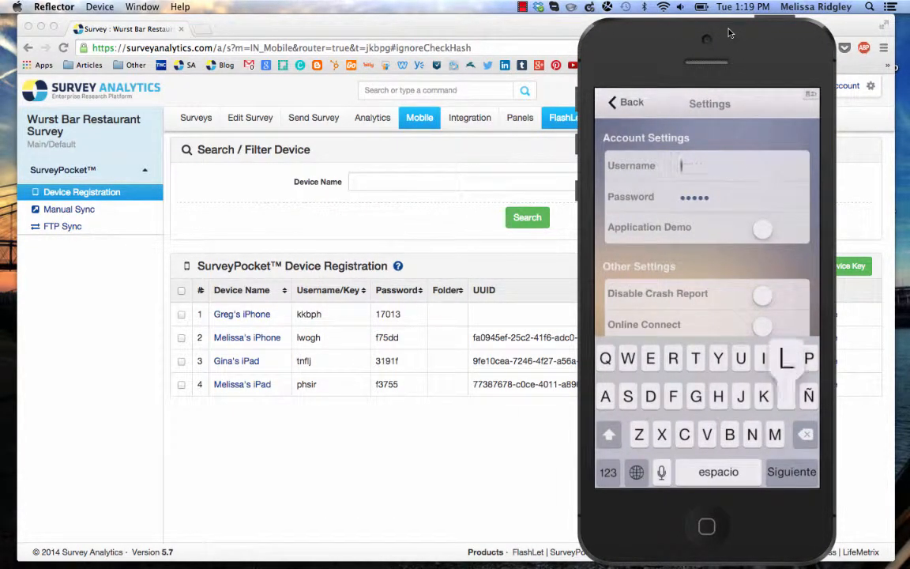
click(730, 395)
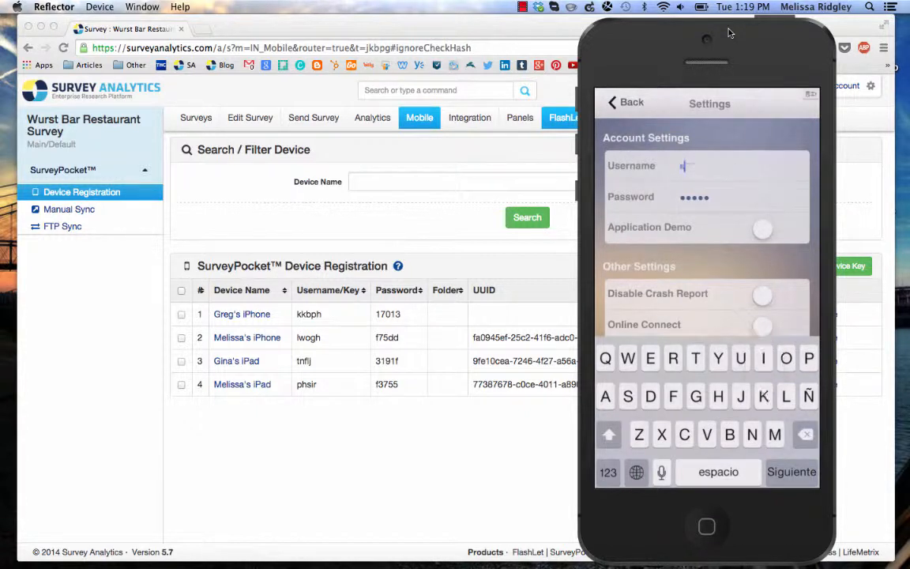
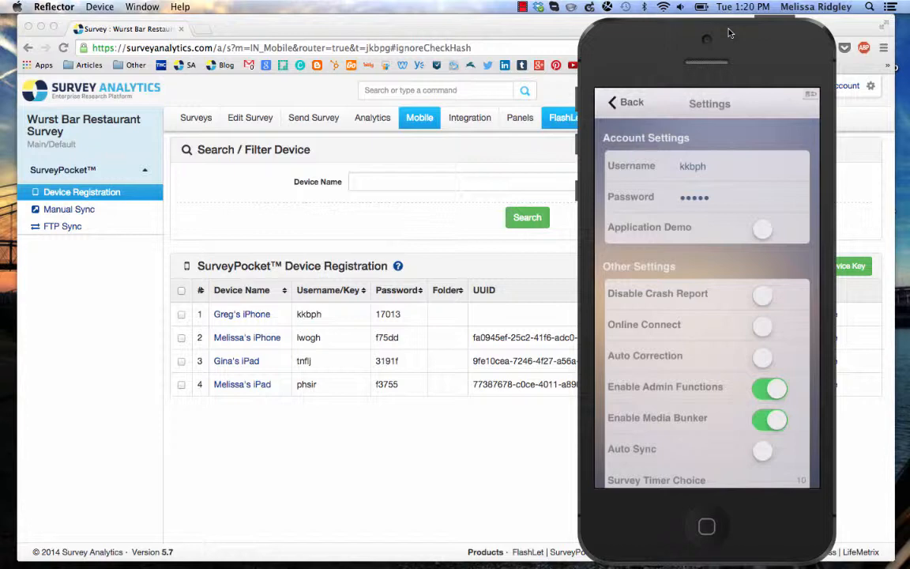
click(622, 102)
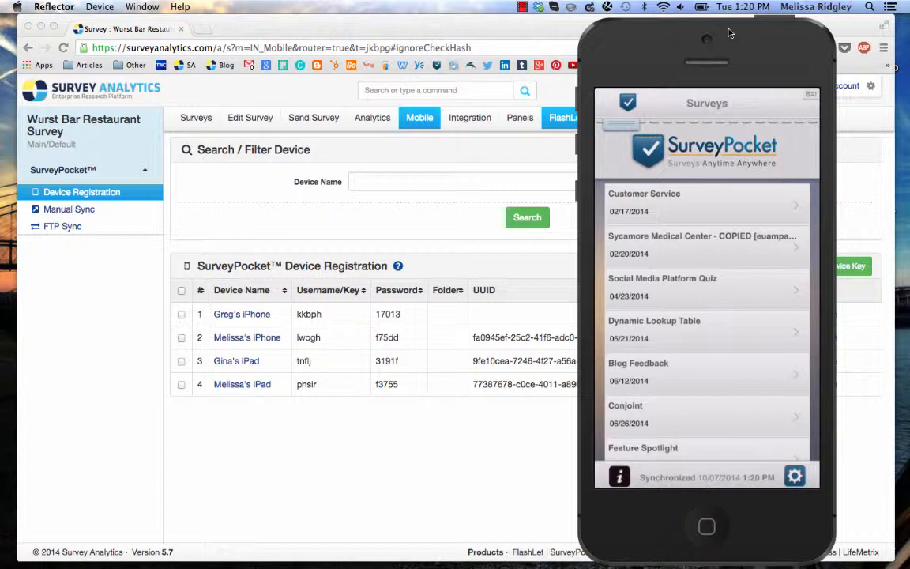
Step: Scroll the Surveys list down to the Wurst Bar Restaurant Survey at the bottom
scroll(down, 3)
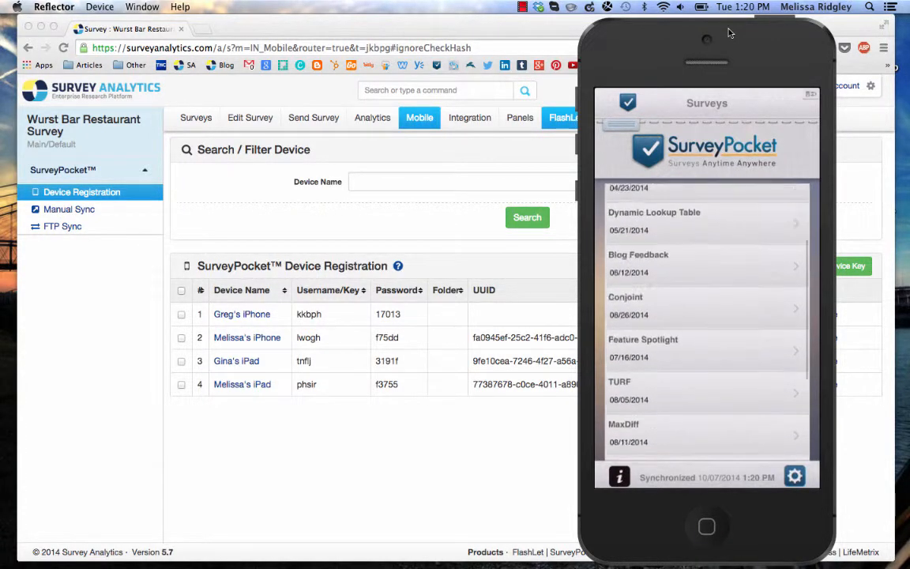
scroll(down, 3)
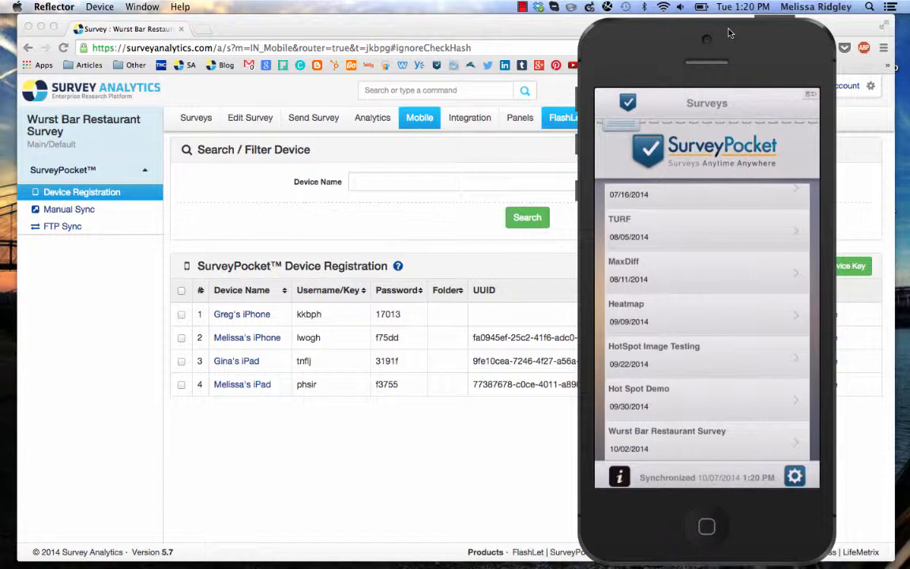
Step: Enable Kiosk Mode from the gear icon's Setting Actions sheet
click(793, 476)
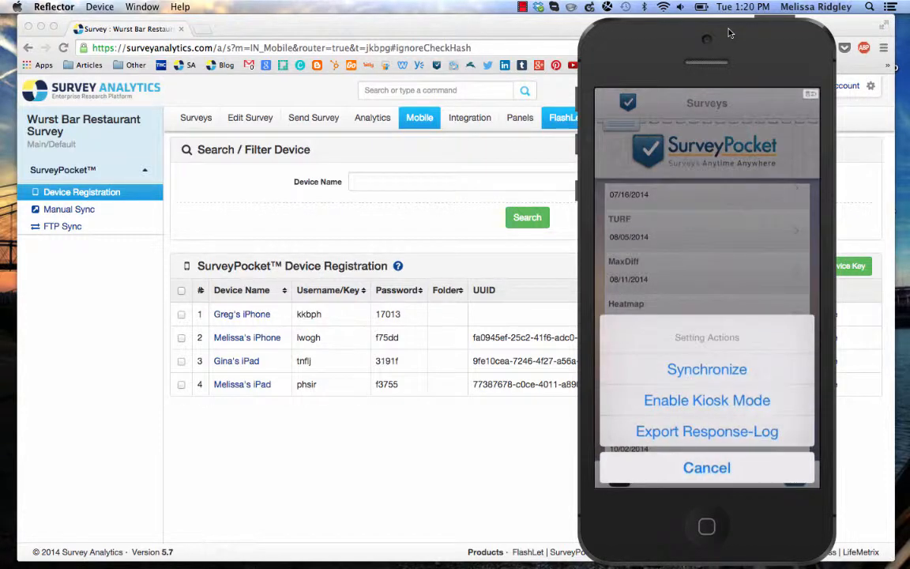
click(706, 468)
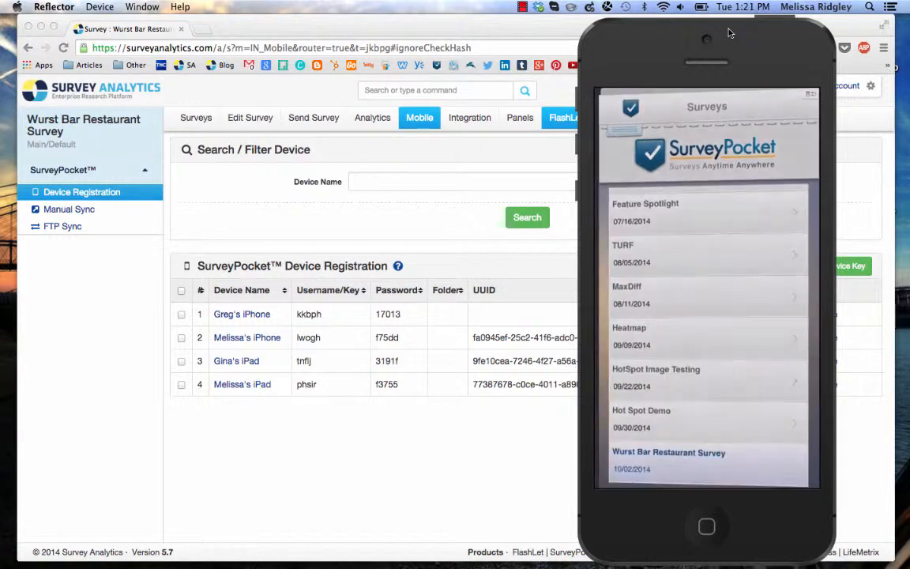
Step: Start a Wurst Bar response, answer overall satisfaction and set the recommend-likelihood slider
click(668, 460)
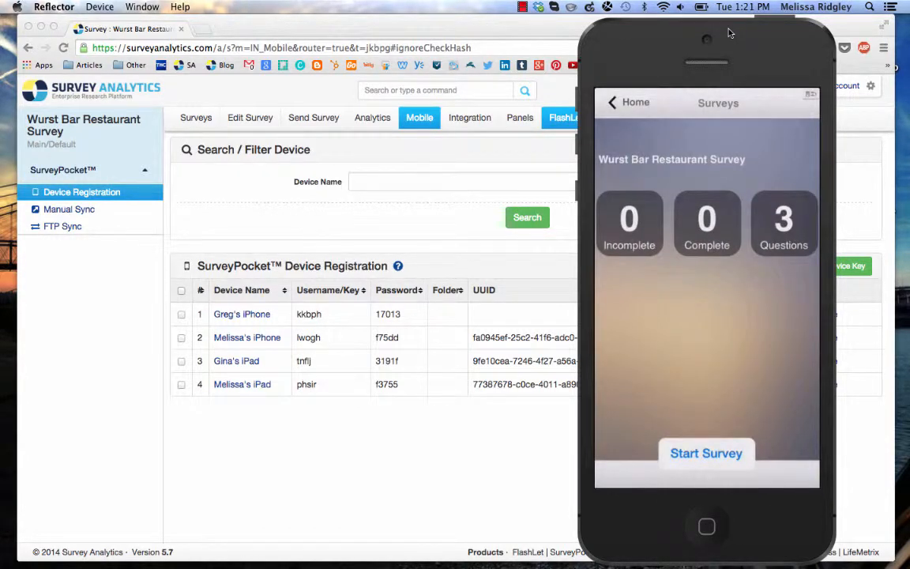
click(705, 452)
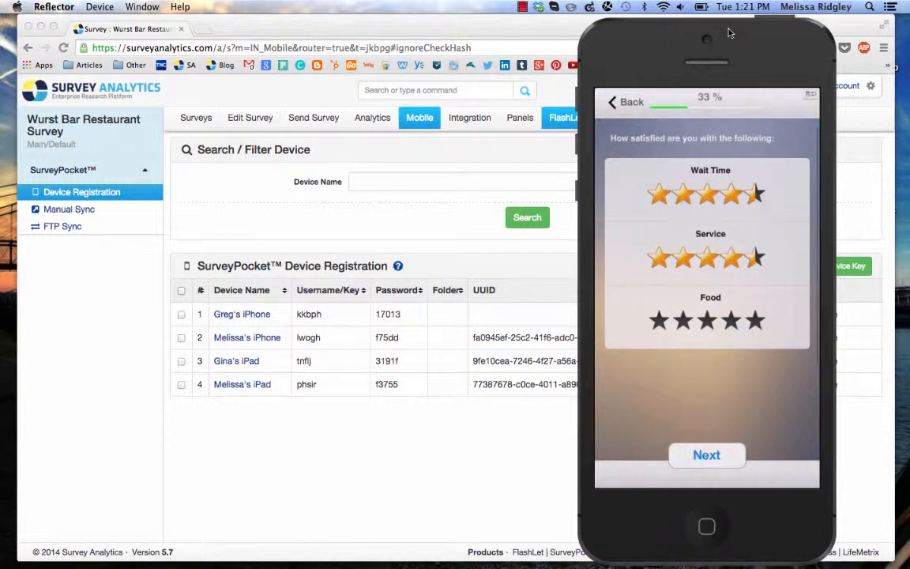
click(755, 320)
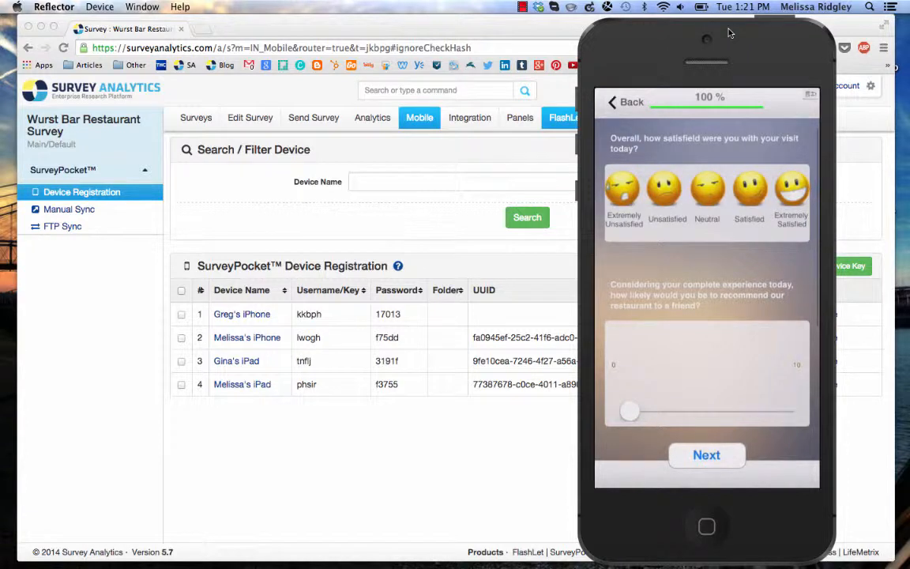
click(790, 191)
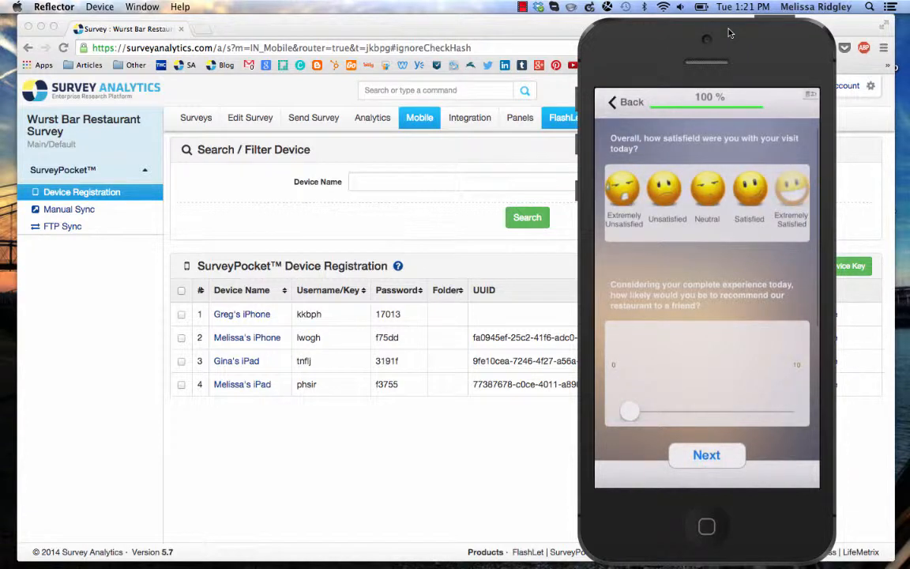
drag(629, 411, 750, 411)
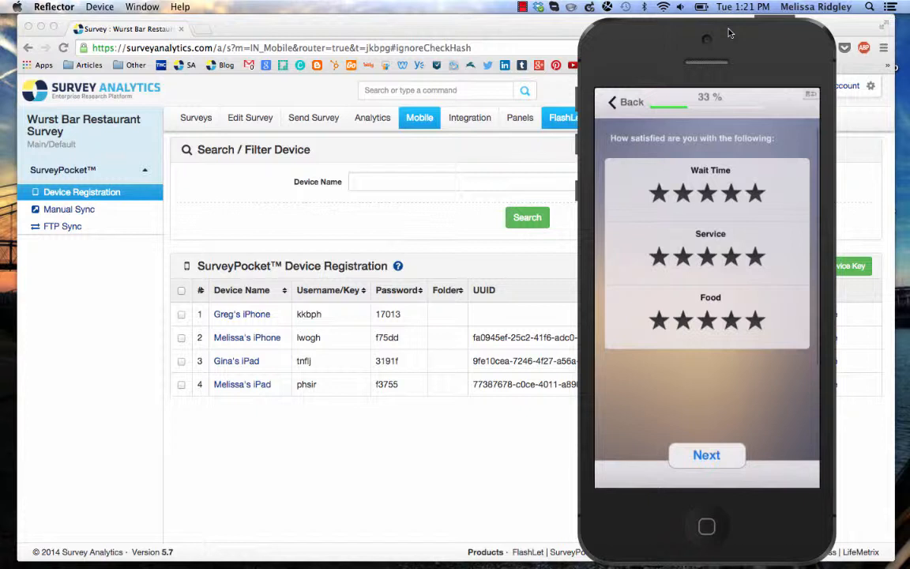
Step: On the looped-back survey, rate Wait Time three stars and Service, then continue
click(730, 193)
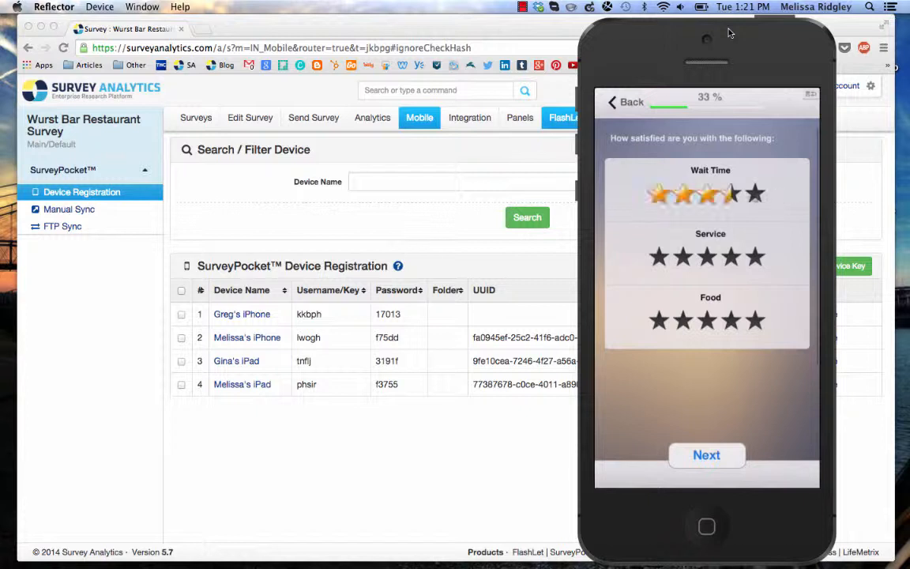
click(731, 256)
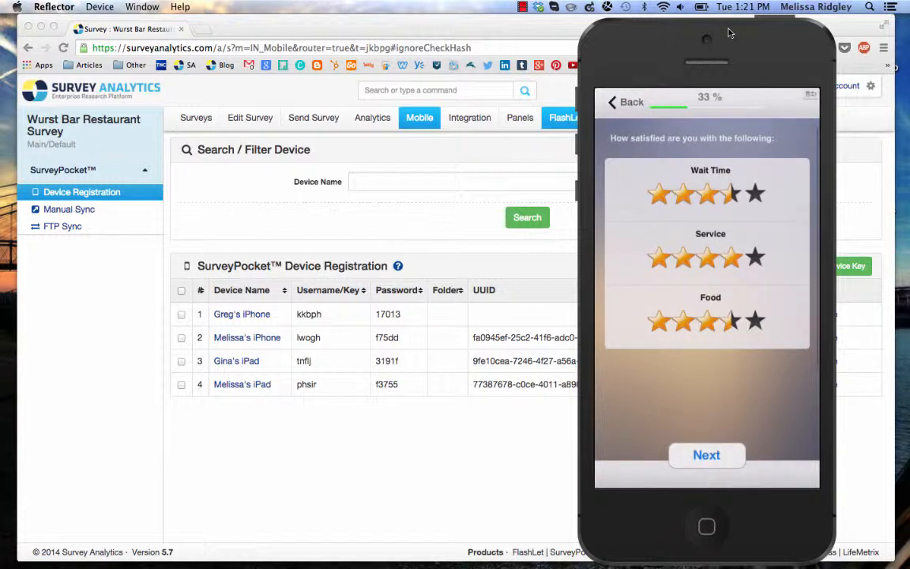
click(707, 455)
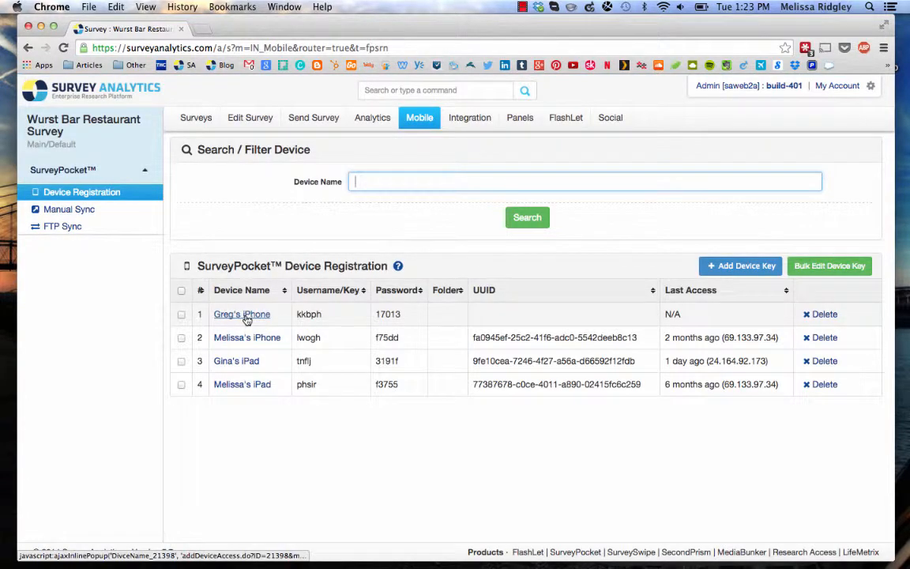
click(242, 313)
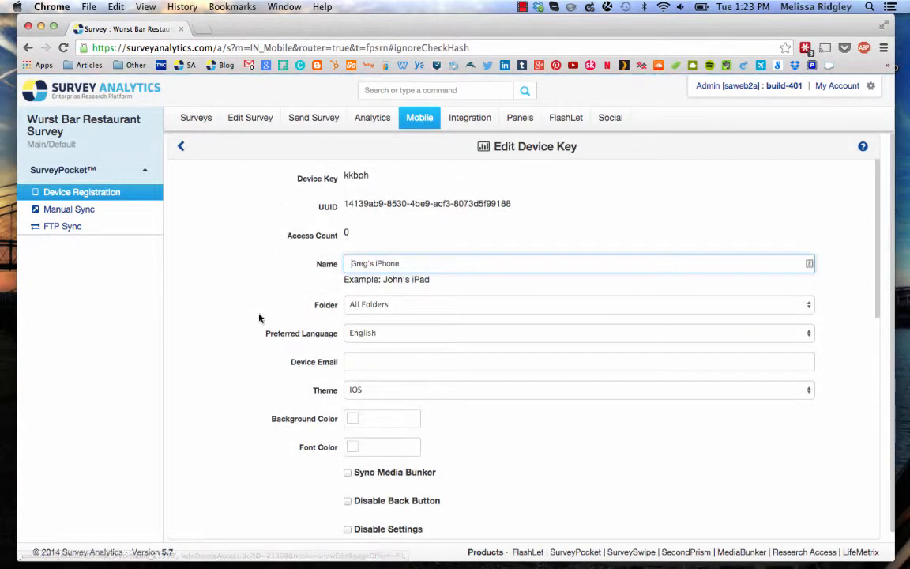
scroll(down, 3)
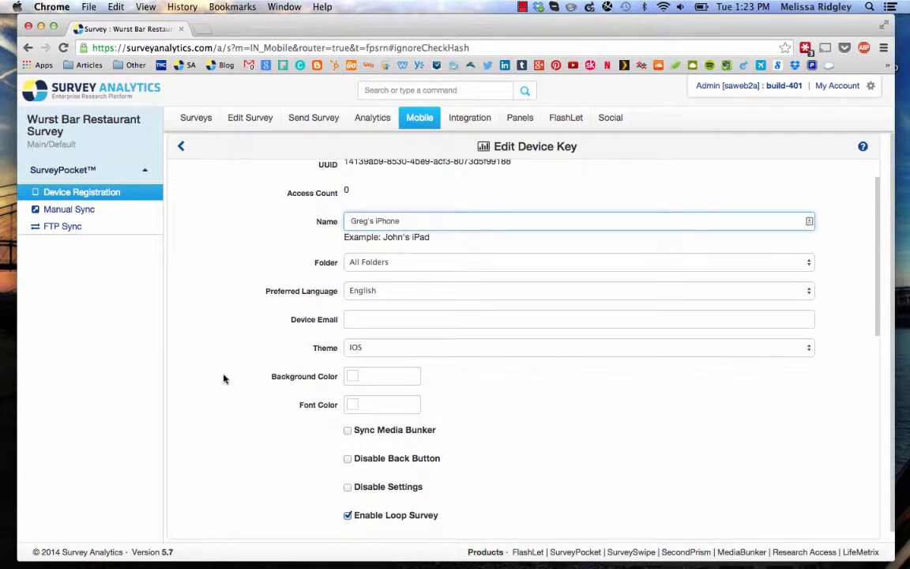
mouse_move(274, 351)
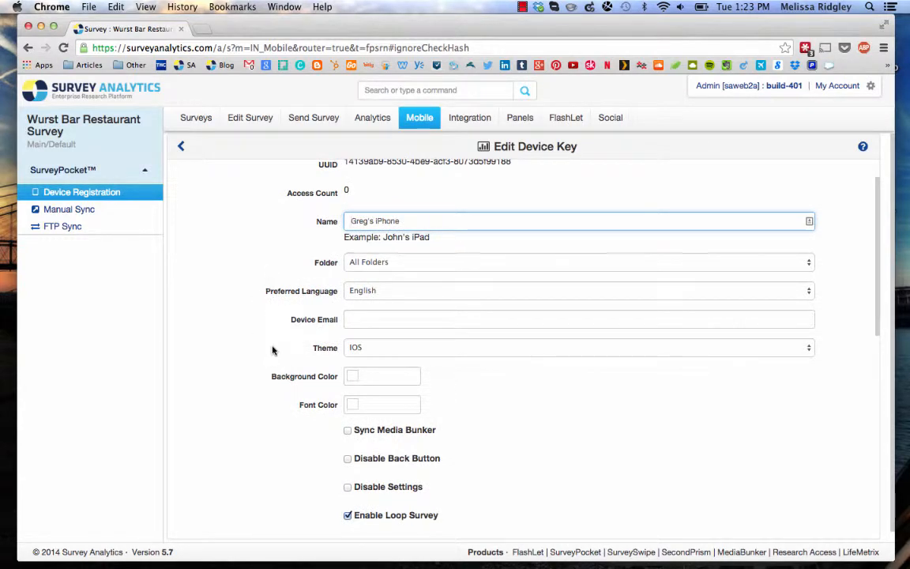
scroll(down, 3)
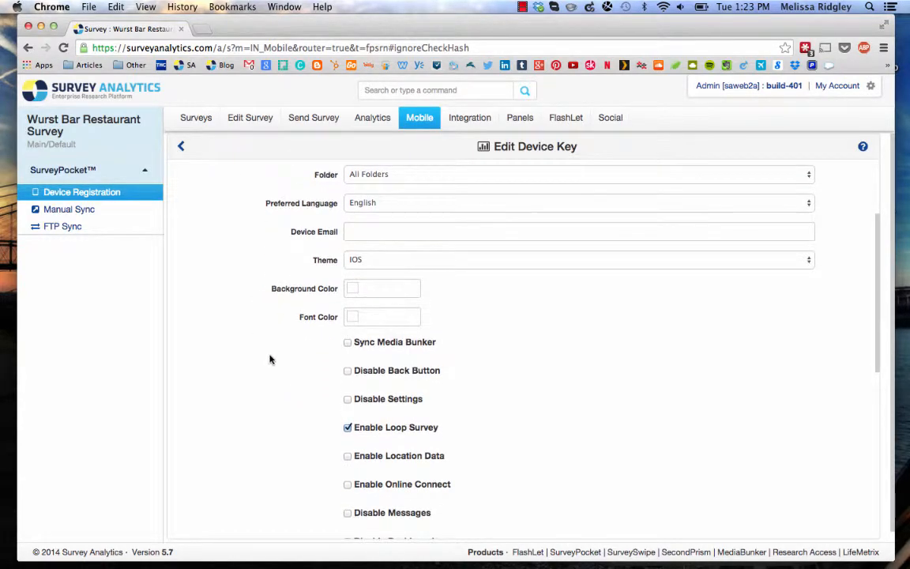
mouse_move(424, 433)
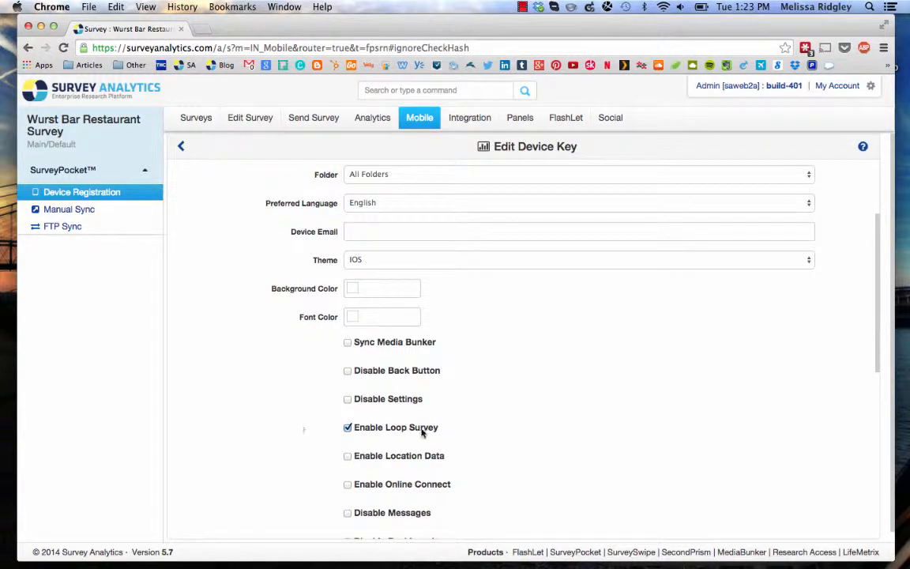
scroll(down, 3)
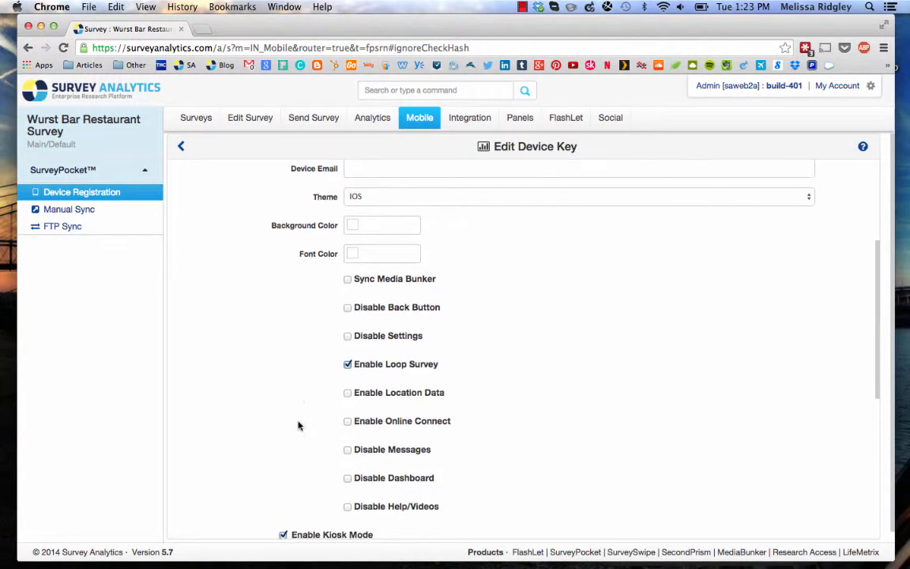
scroll(down, 3)
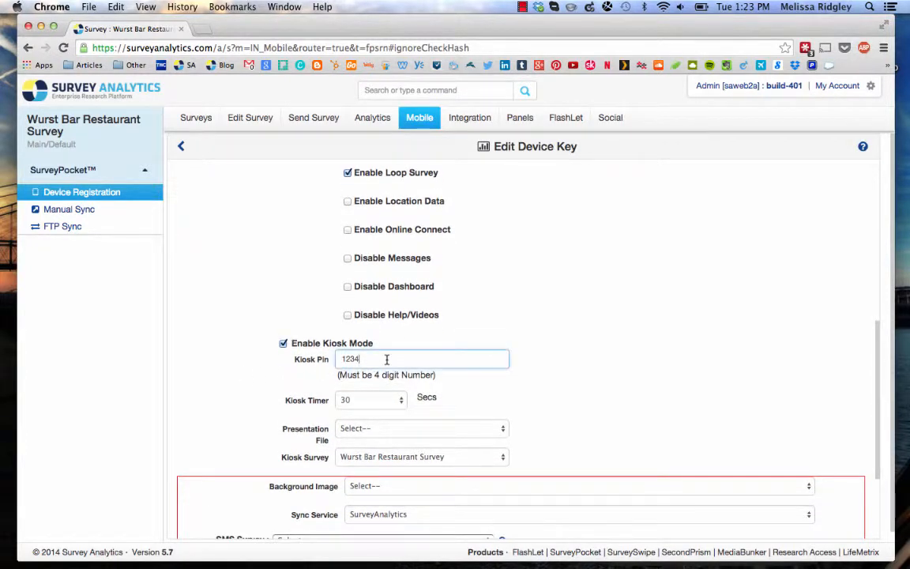
mouse_move(651, 427)
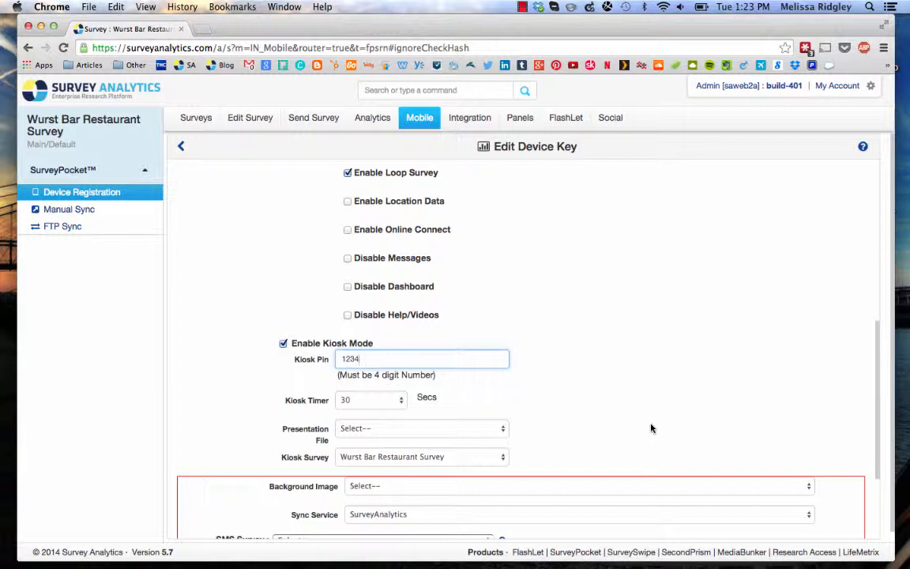
mouse_move(222, 376)
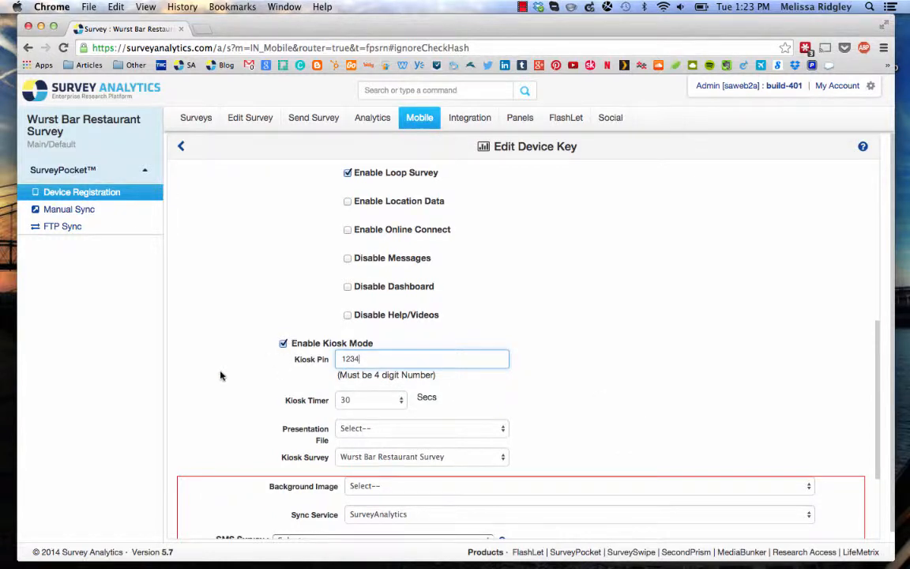
scroll(down, 3)
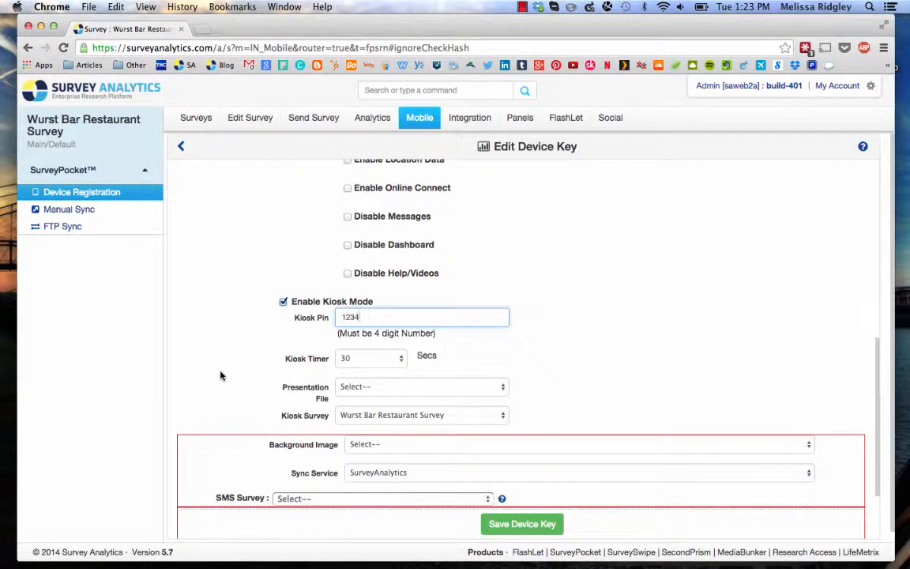
click(370, 357)
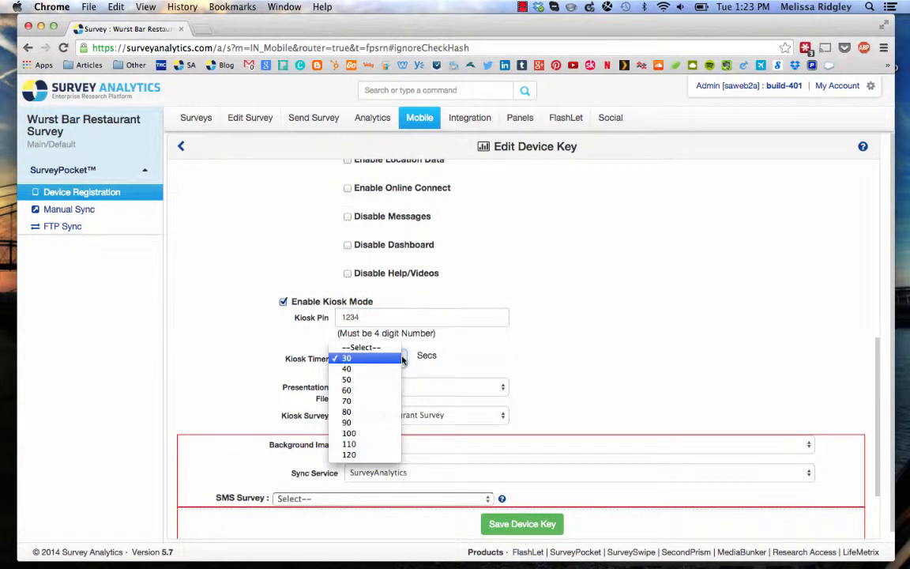
mouse_move(349, 455)
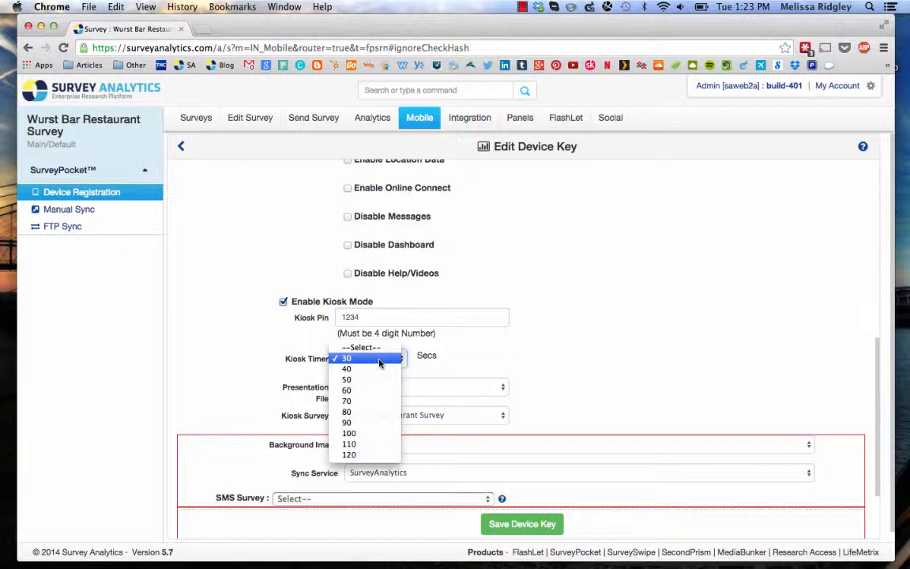
click(346, 357)
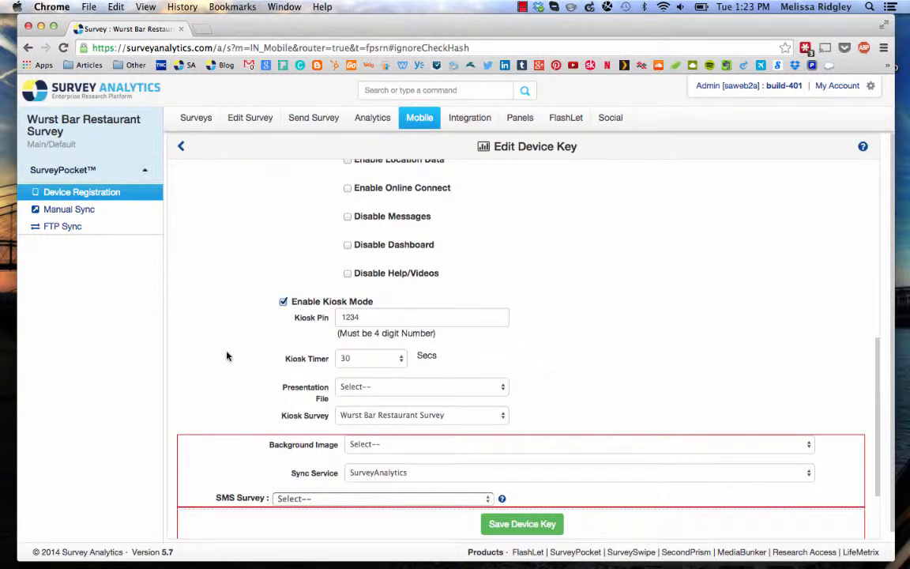
scroll(down, 3)
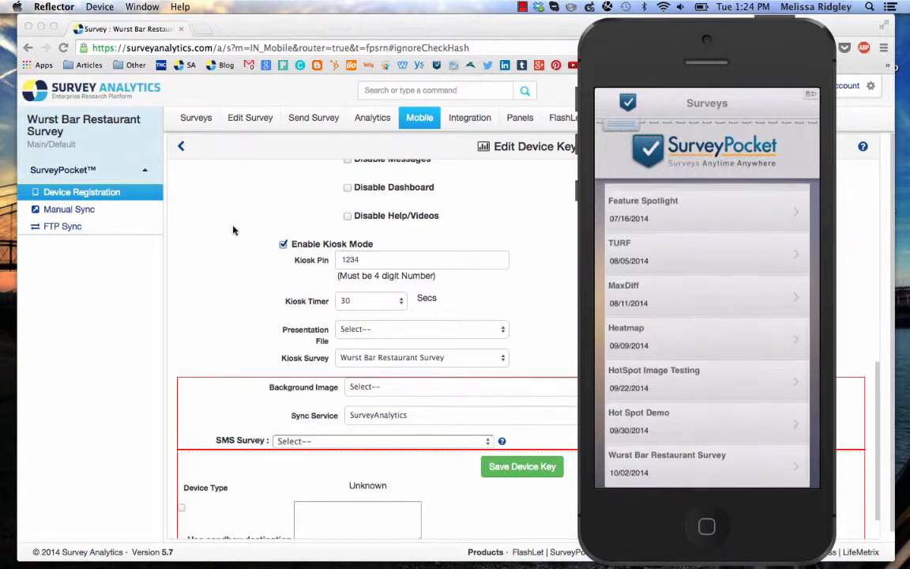
Step: Run Synchronize from the Setting Actions so the phone starts fetching surveys
scroll(down, 3)
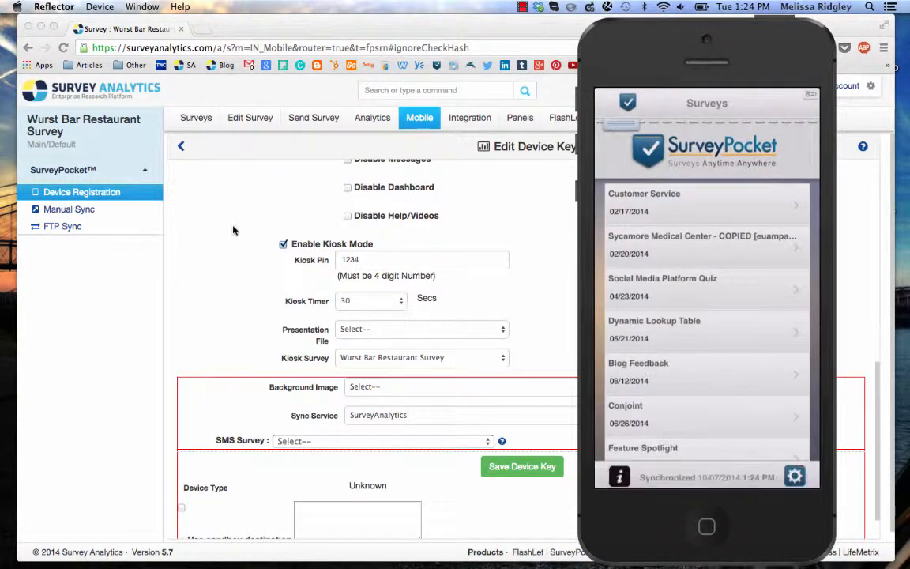
click(795, 475)
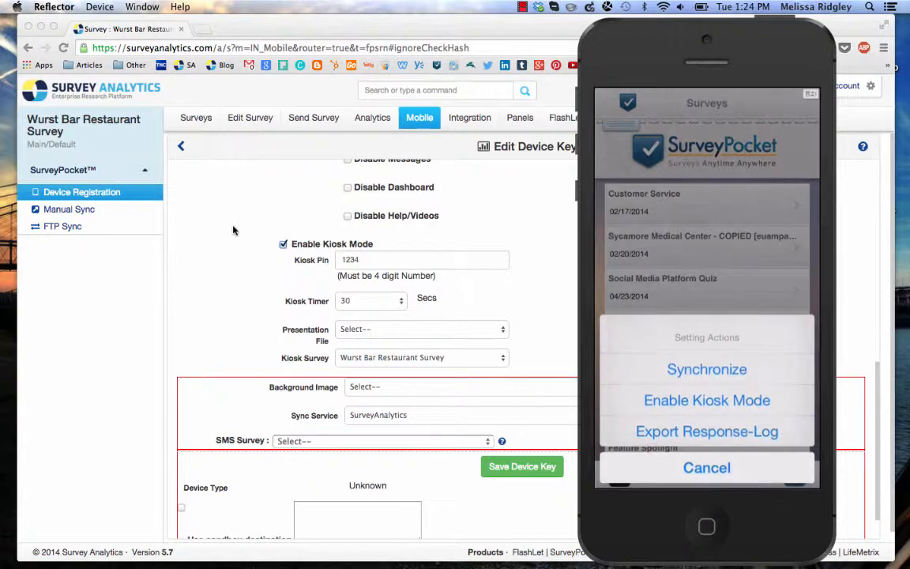
click(707, 370)
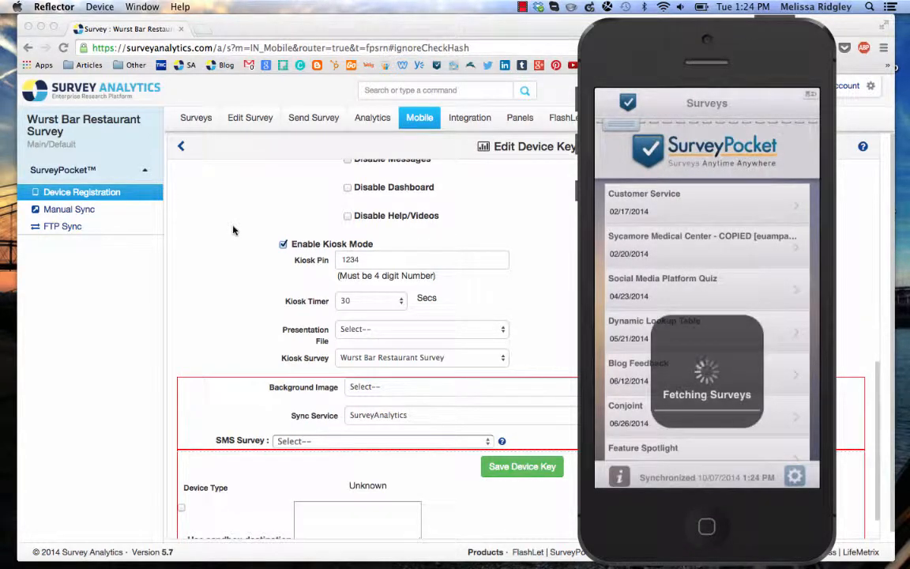